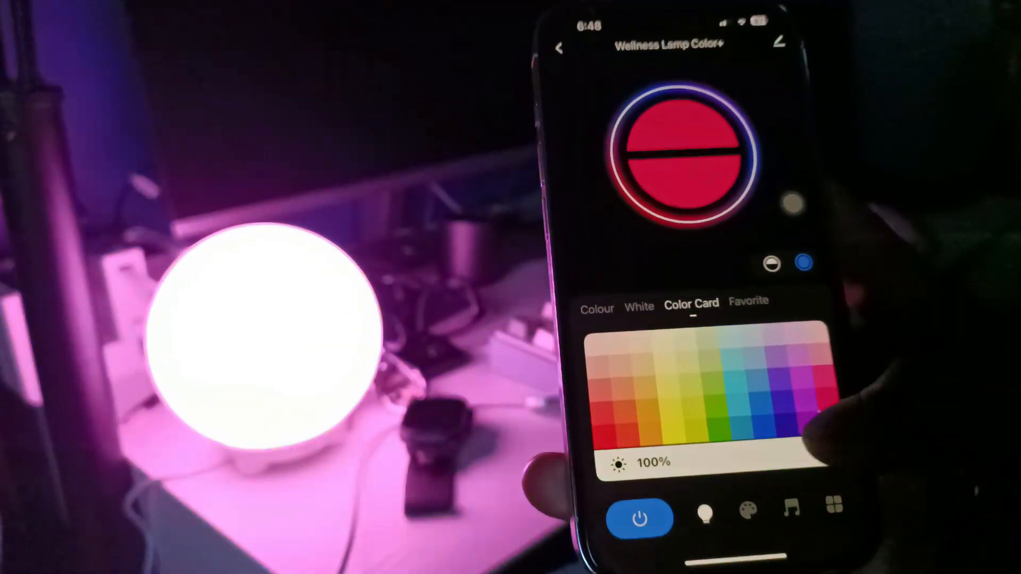
Switch the wellness lamp to warm white light, then return to the Color Card swatches.
left_click(639, 306)
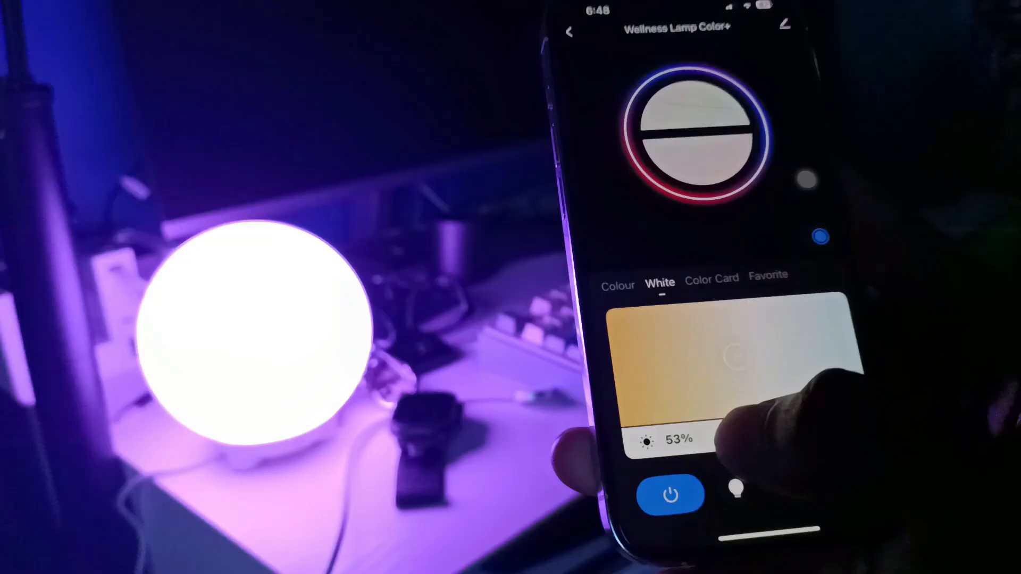
left_click(711, 277)
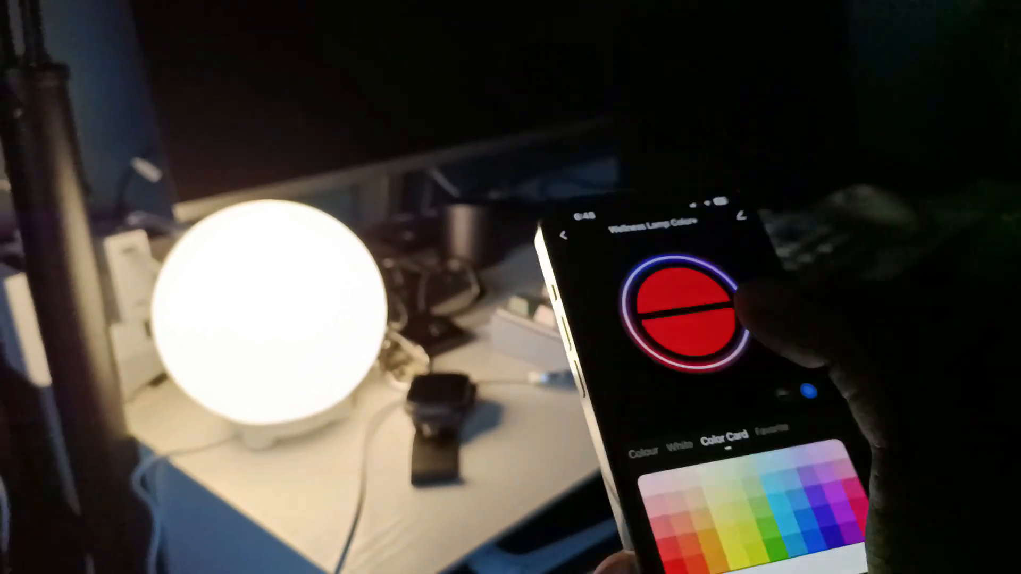